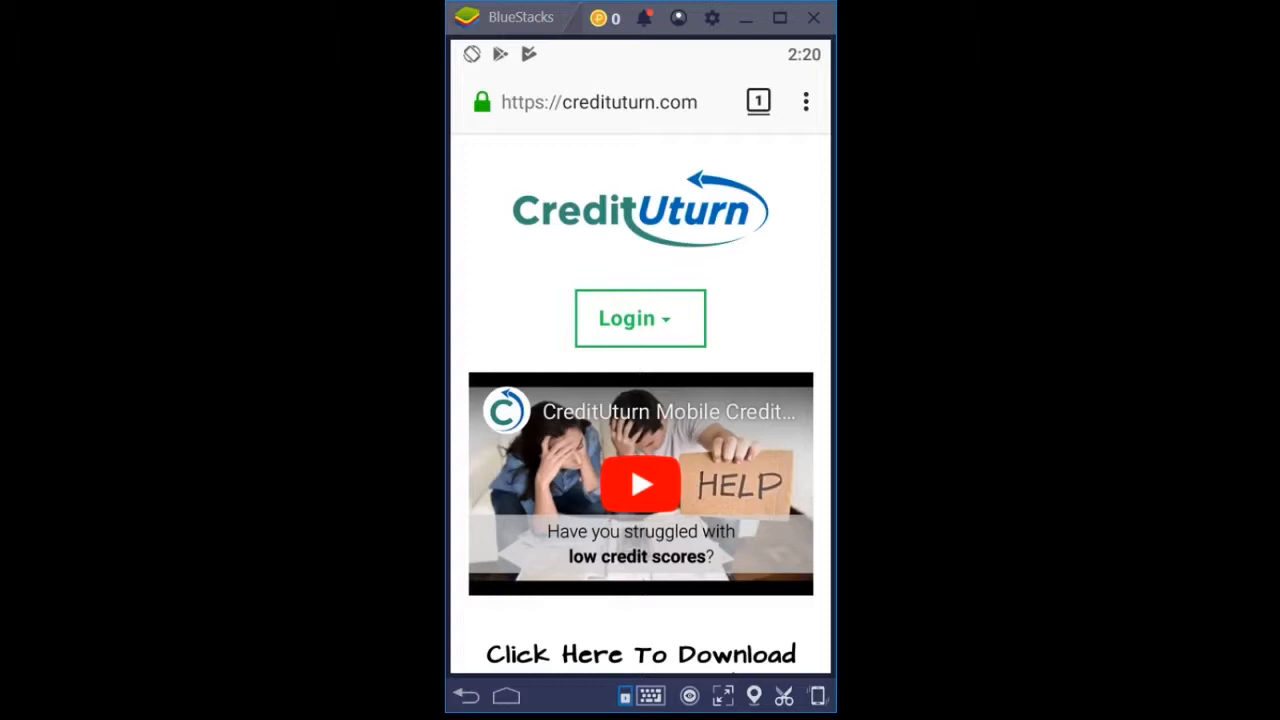
Step: Scroll the CreditUturn page down to the footer and back up past the download badges
scroll("down", 3)
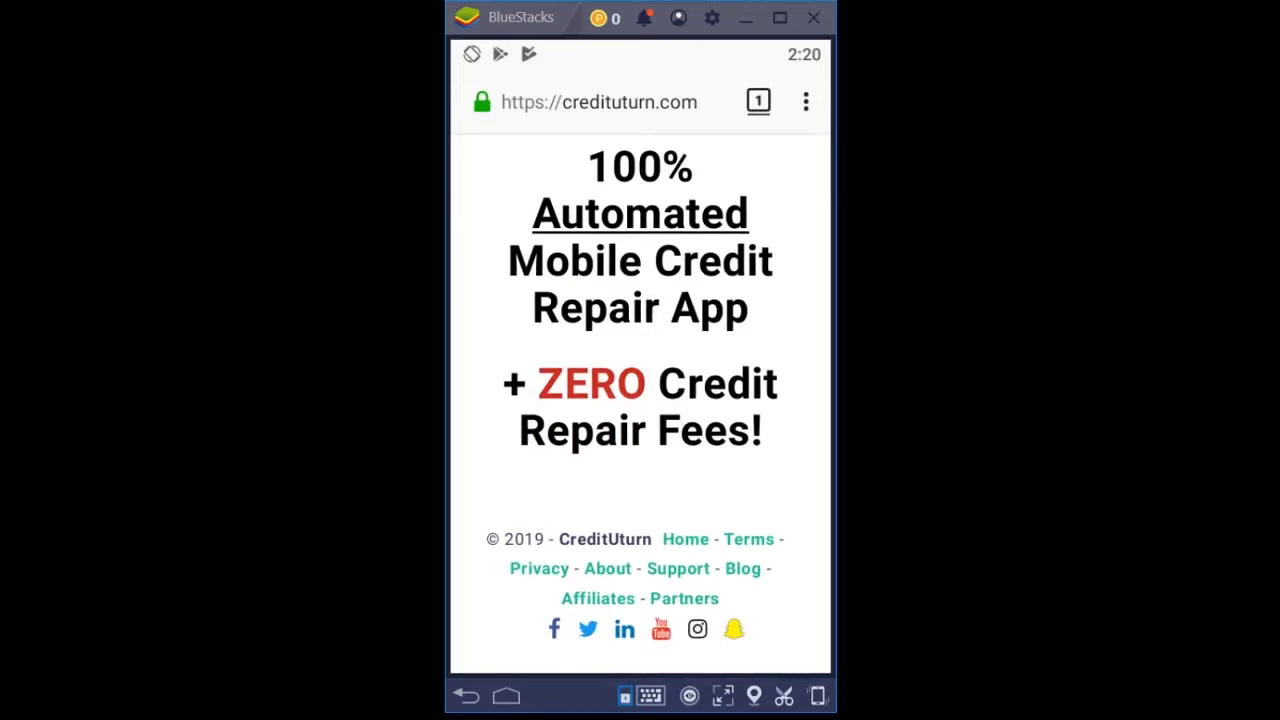
scroll("up", 3)
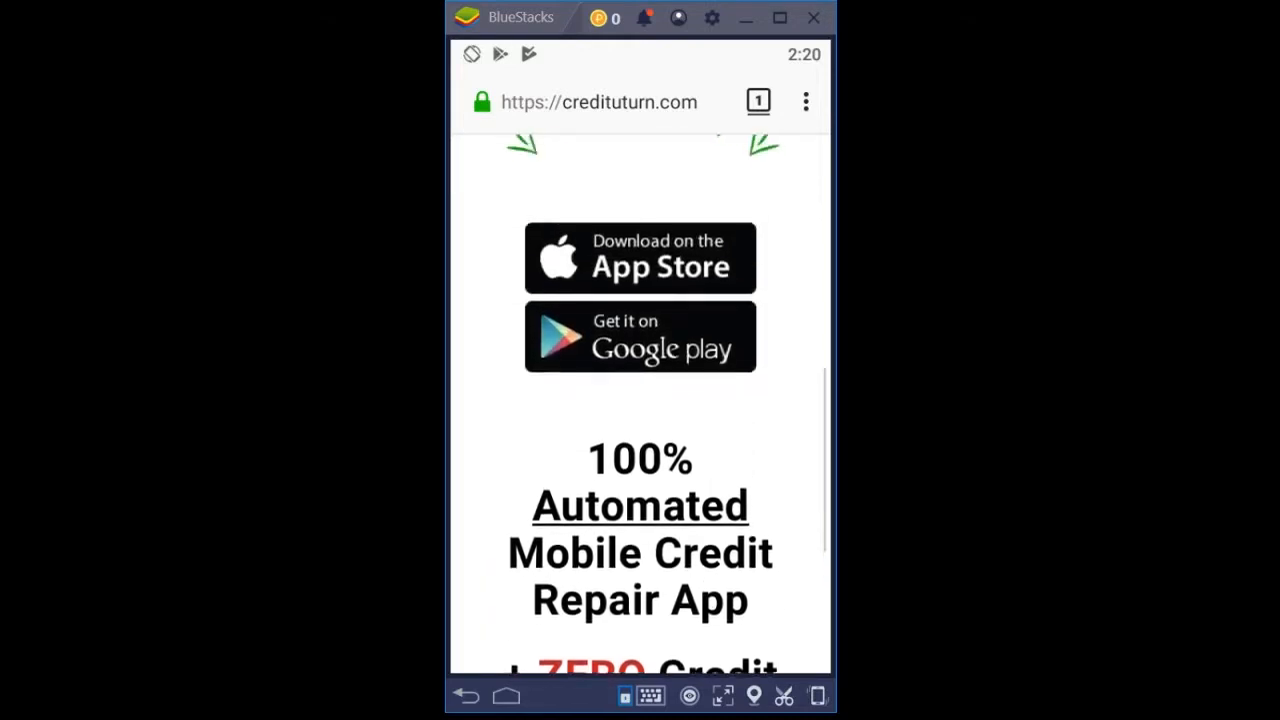
scroll("up", 3)
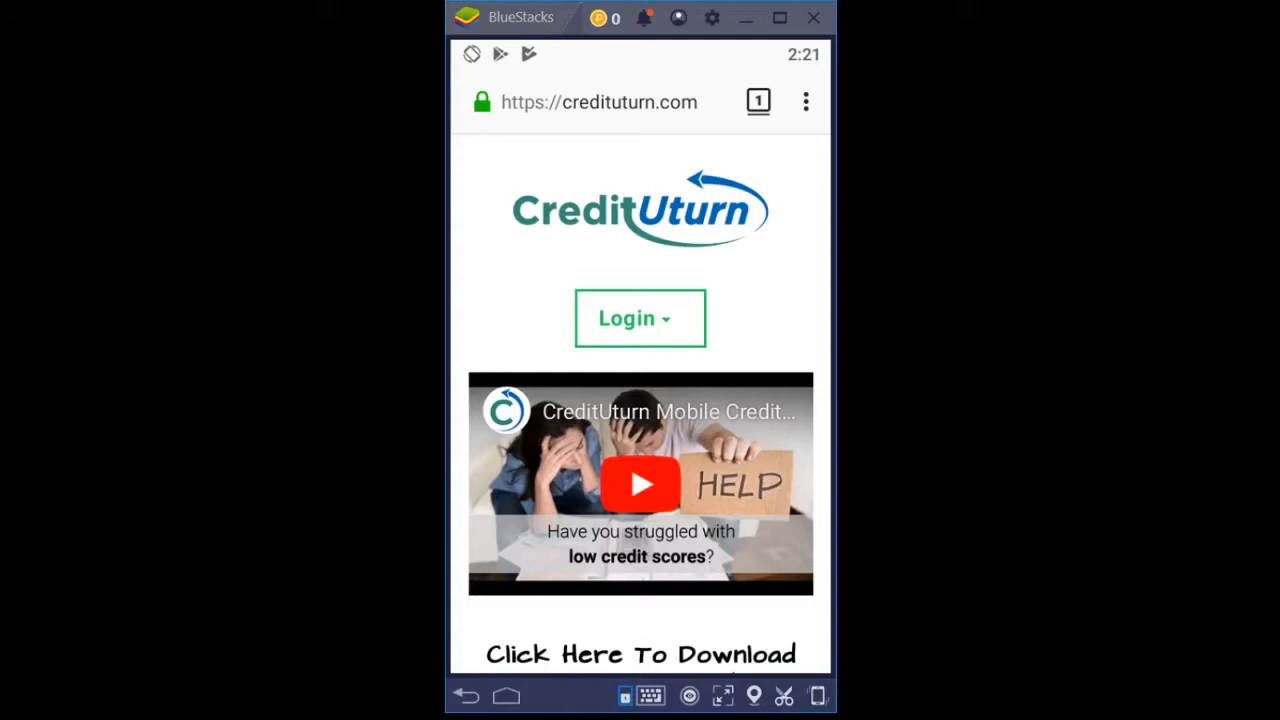
Step: Open the Login dropdown to show the Users, Partners and Affiliates choices
left_click(640, 318)
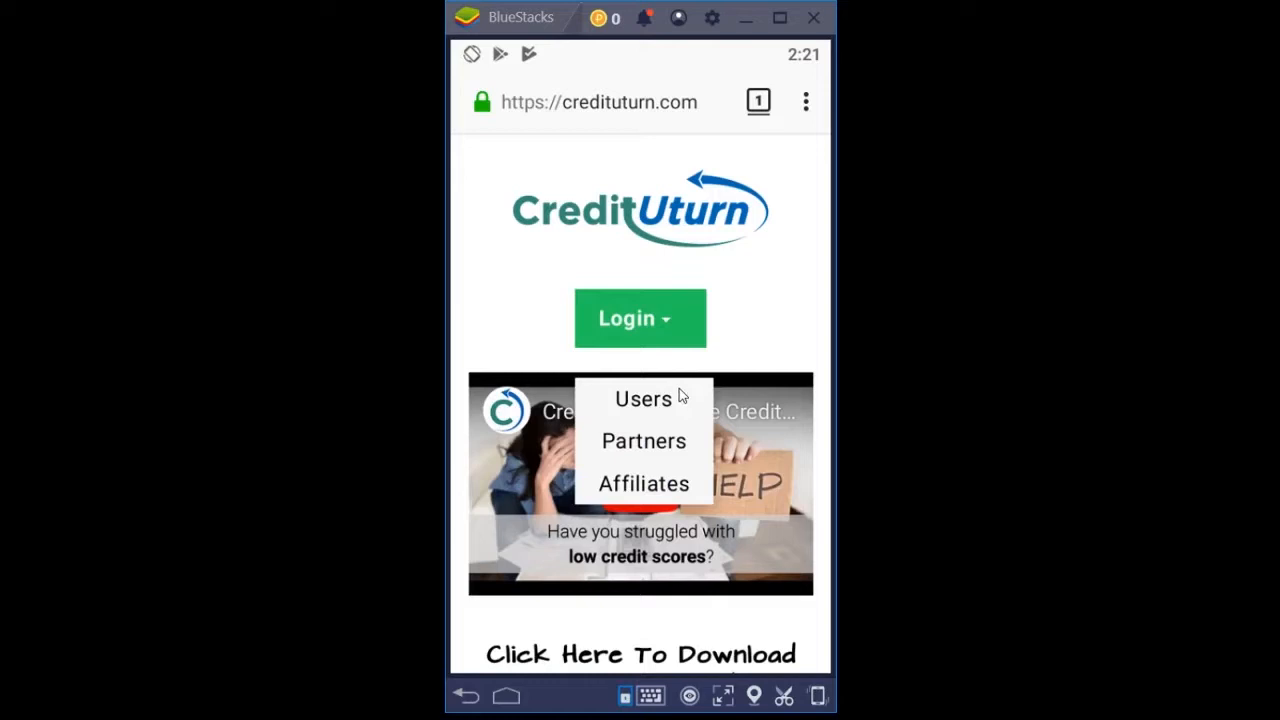
mouse_move(690, 405)
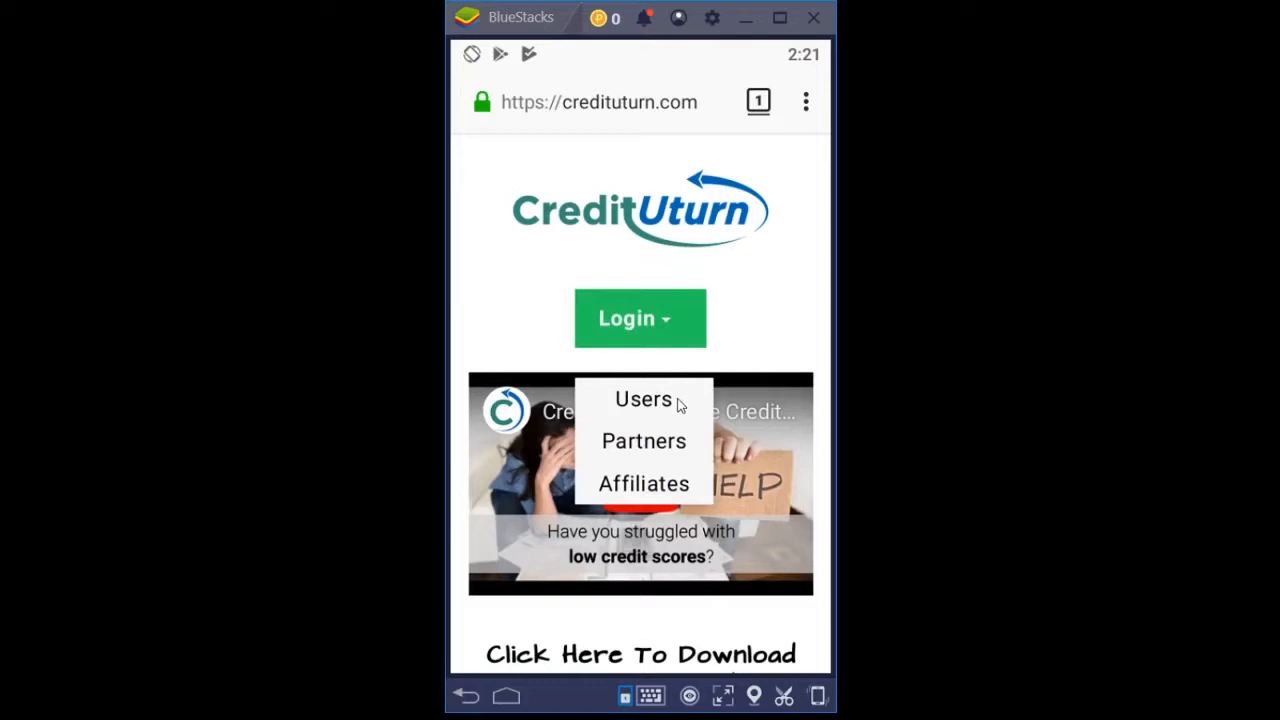
mouse_move(683, 433)
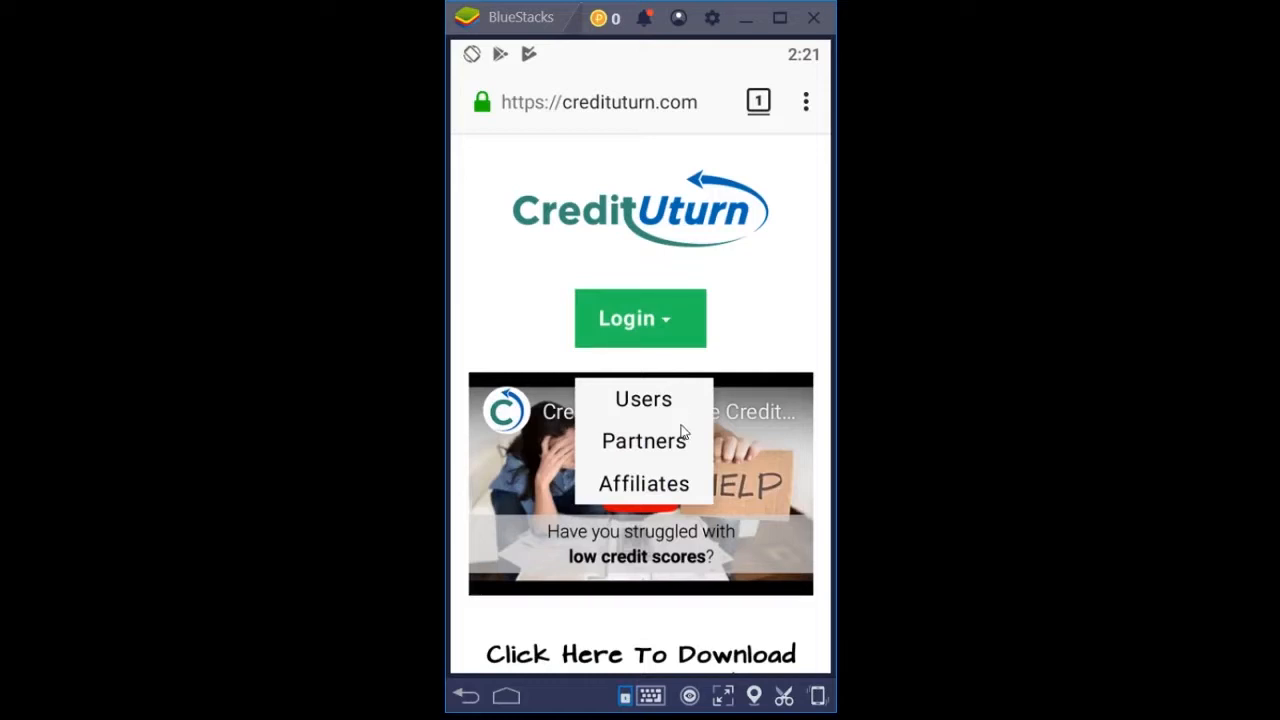
mouse_move(687, 407)
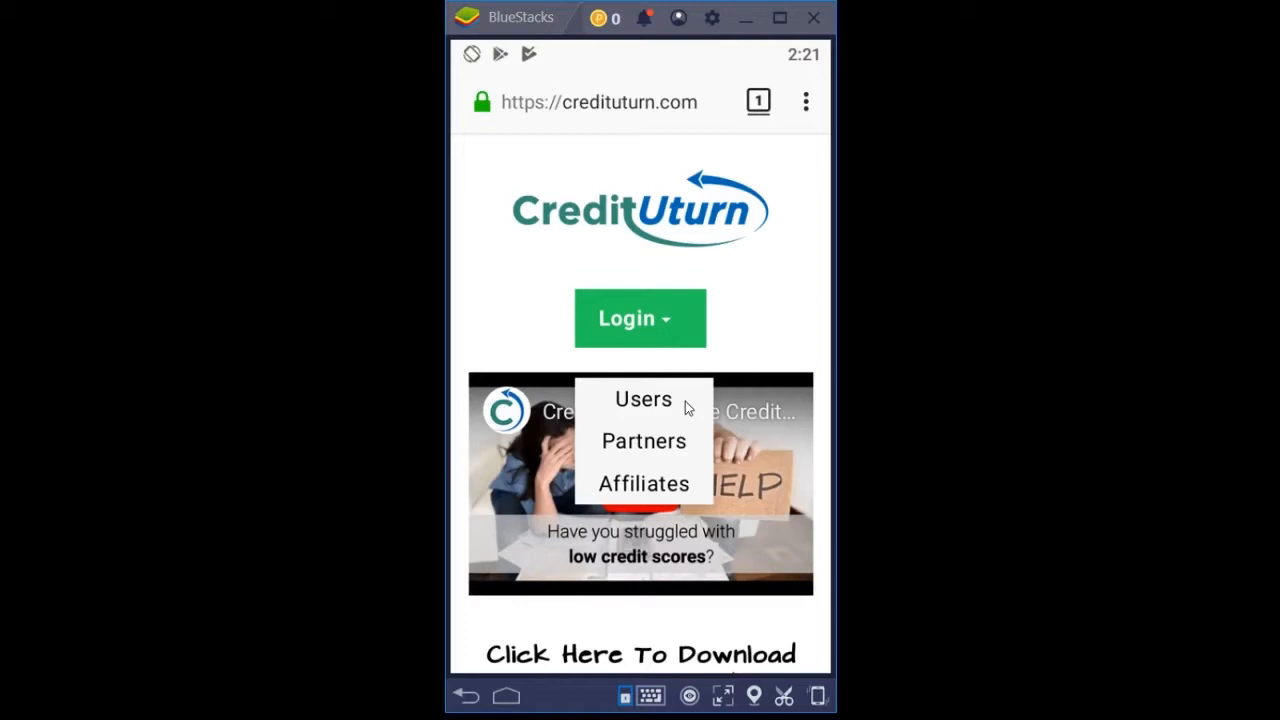
mouse_move(699, 439)
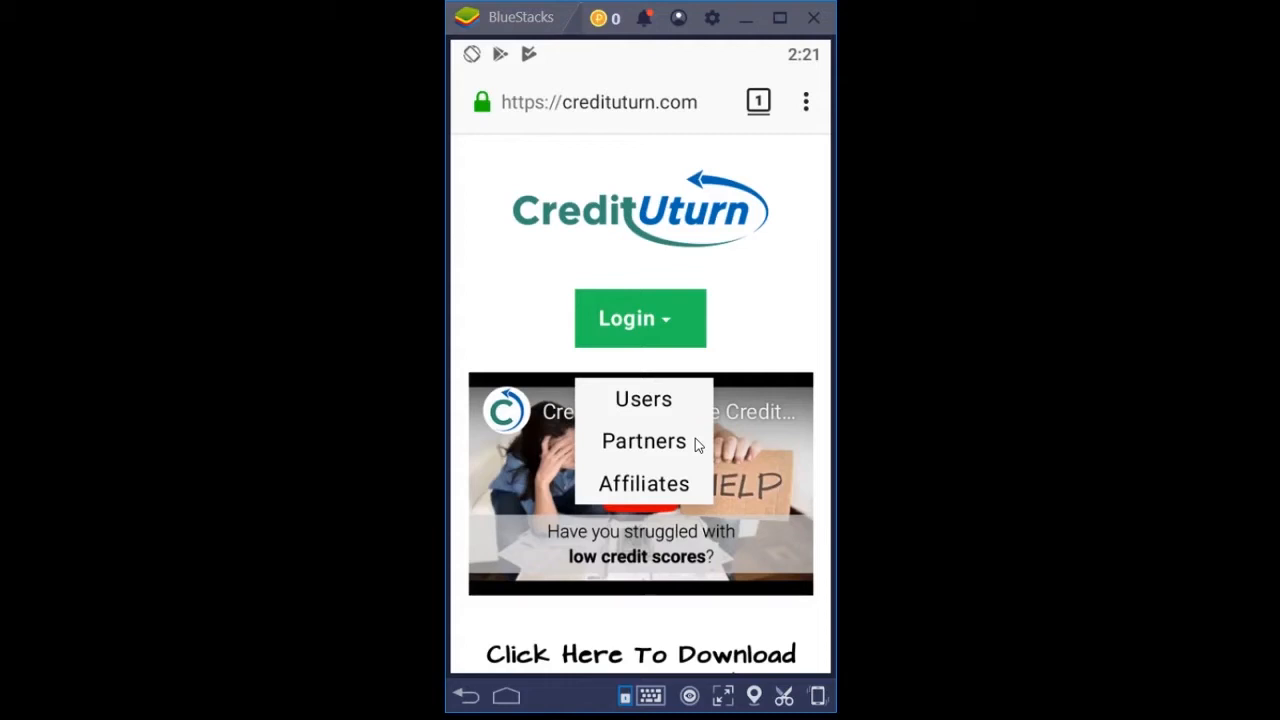
mouse_move(700, 490)
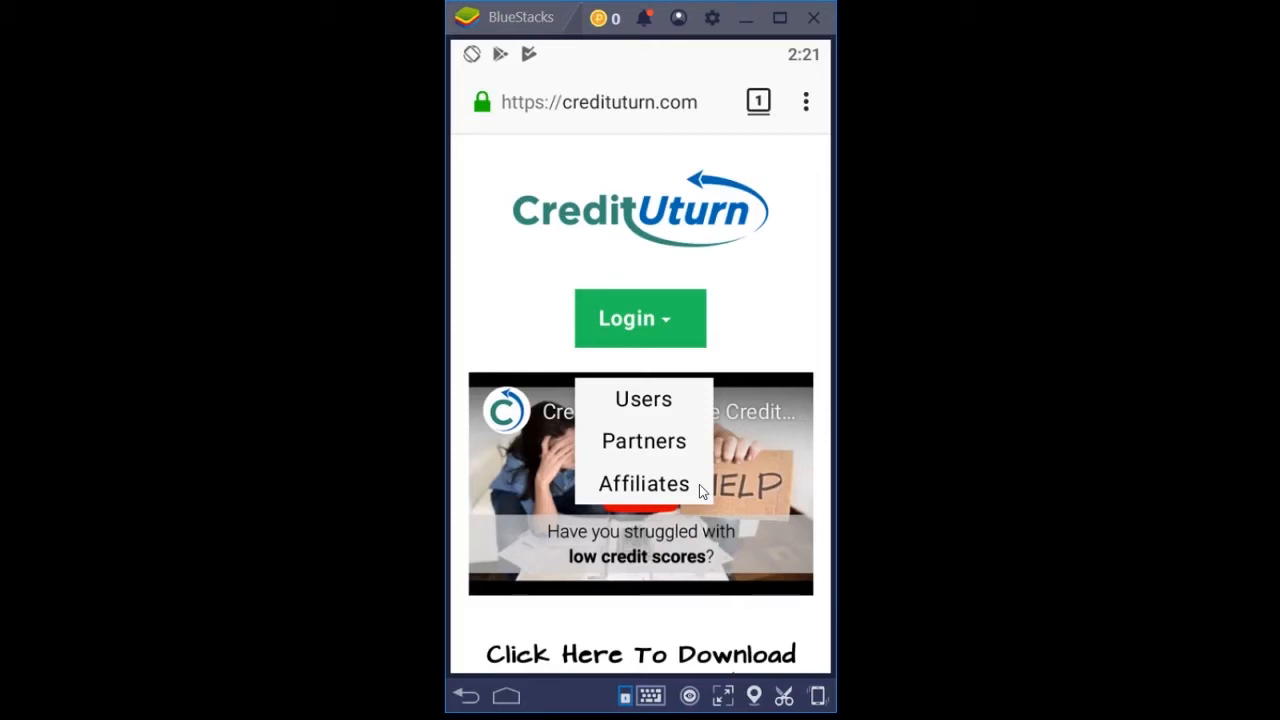
mouse_move(695, 447)
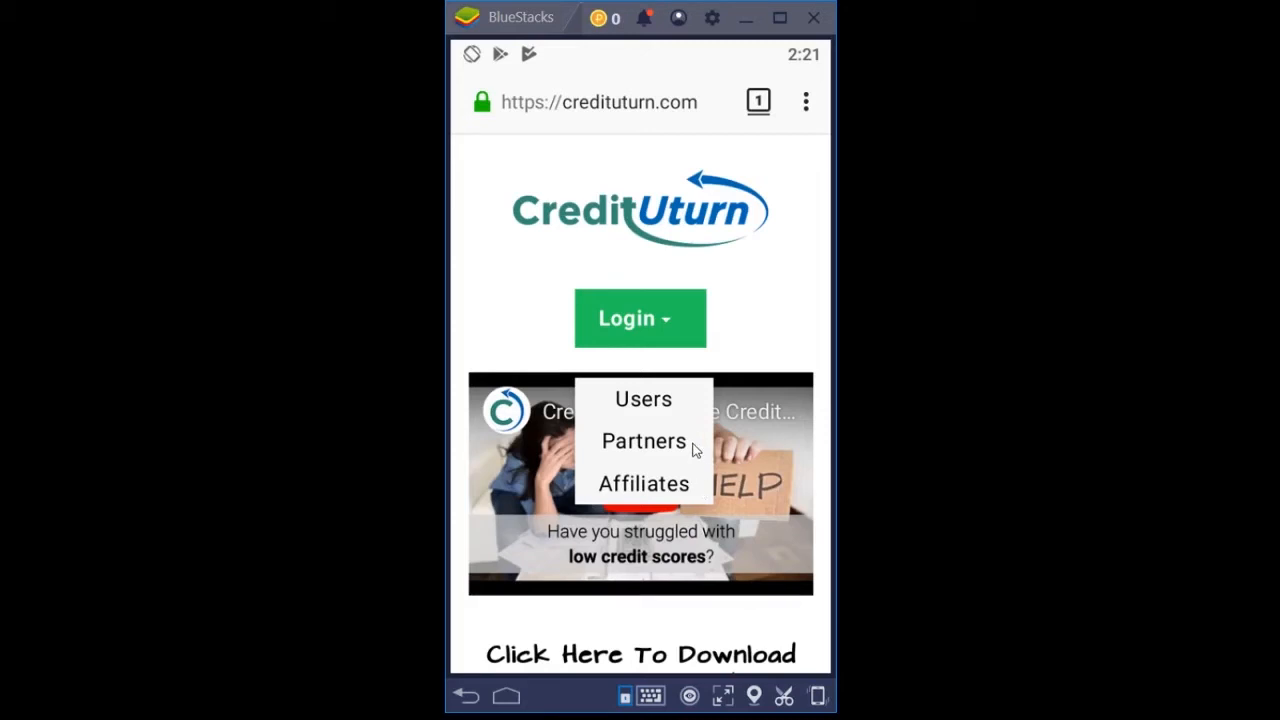
mouse_move(688, 397)
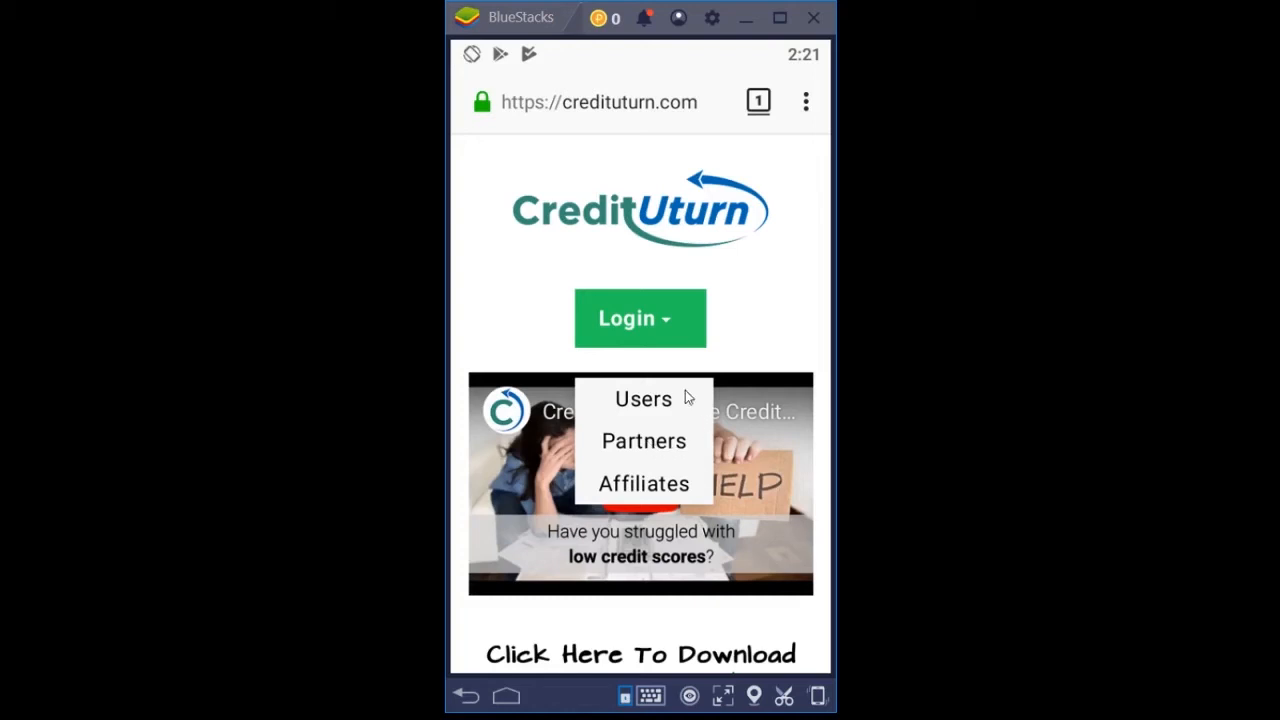
mouse_move(777, 344)
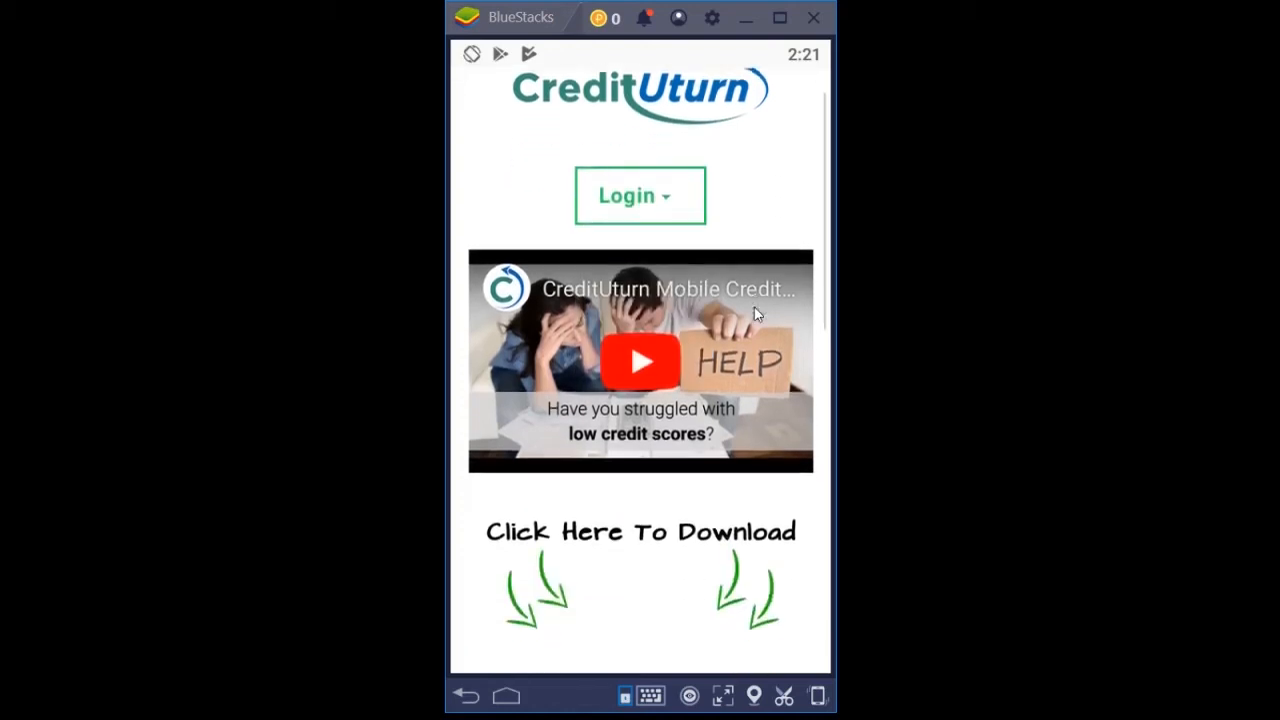
Step: Scroll below the video to reveal the App Store and Google Play badges
scroll("down", 3)
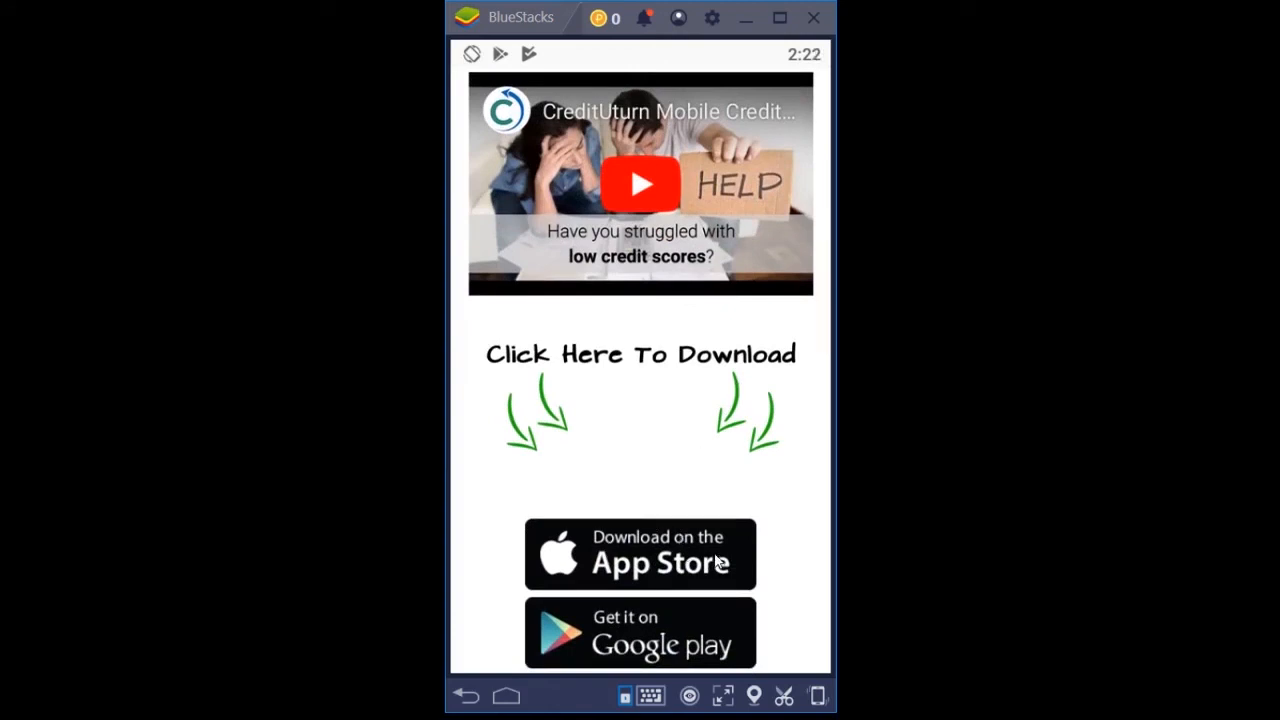
mouse_move(710, 655)
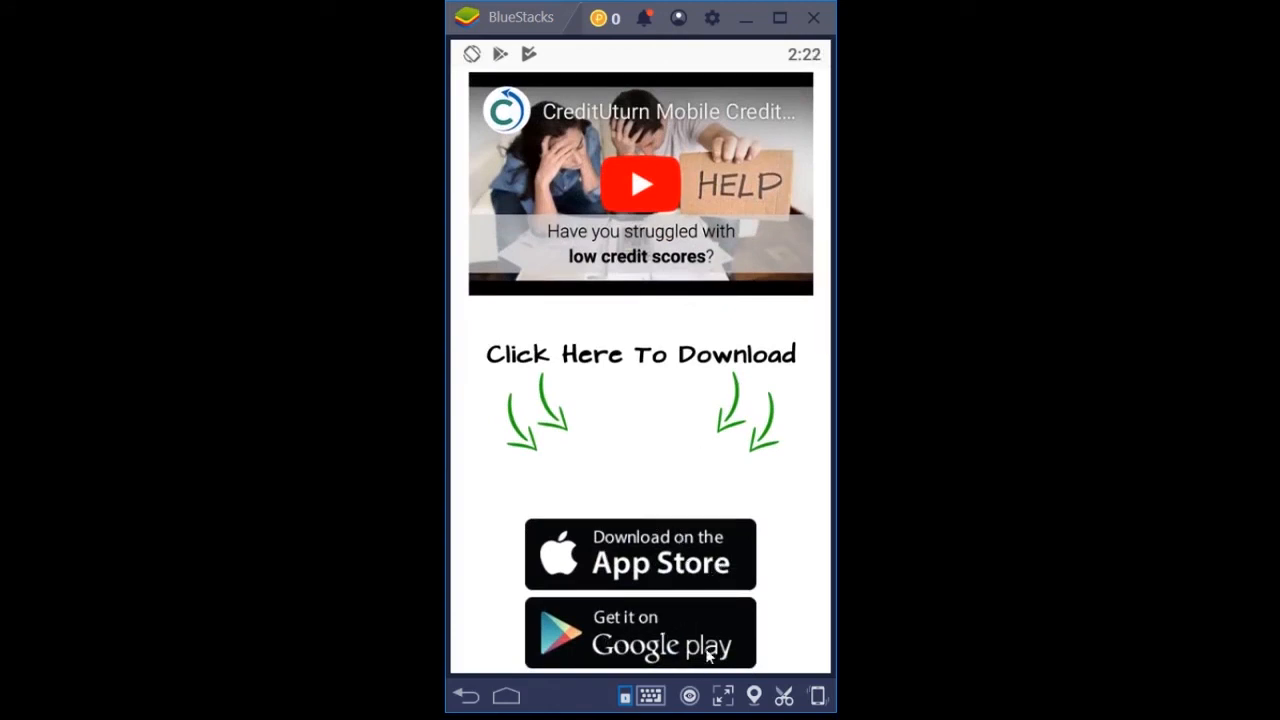
mouse_move(696, 567)
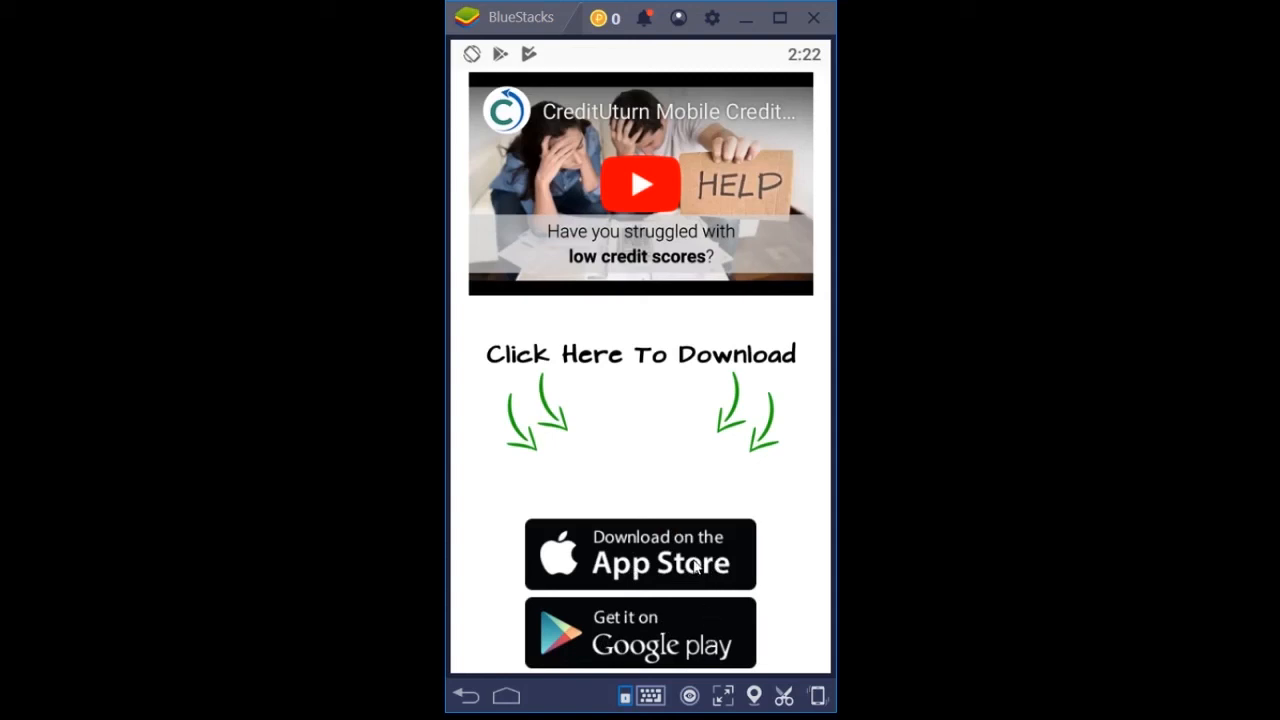
mouse_move(722, 640)
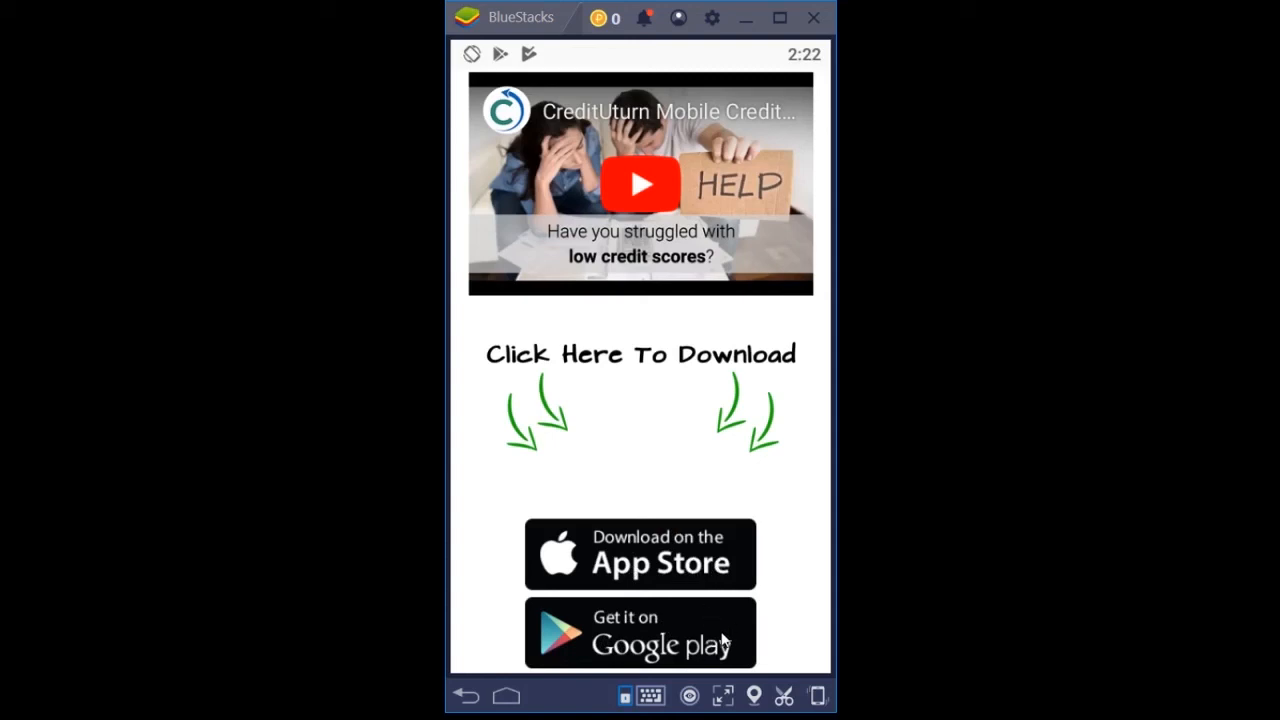